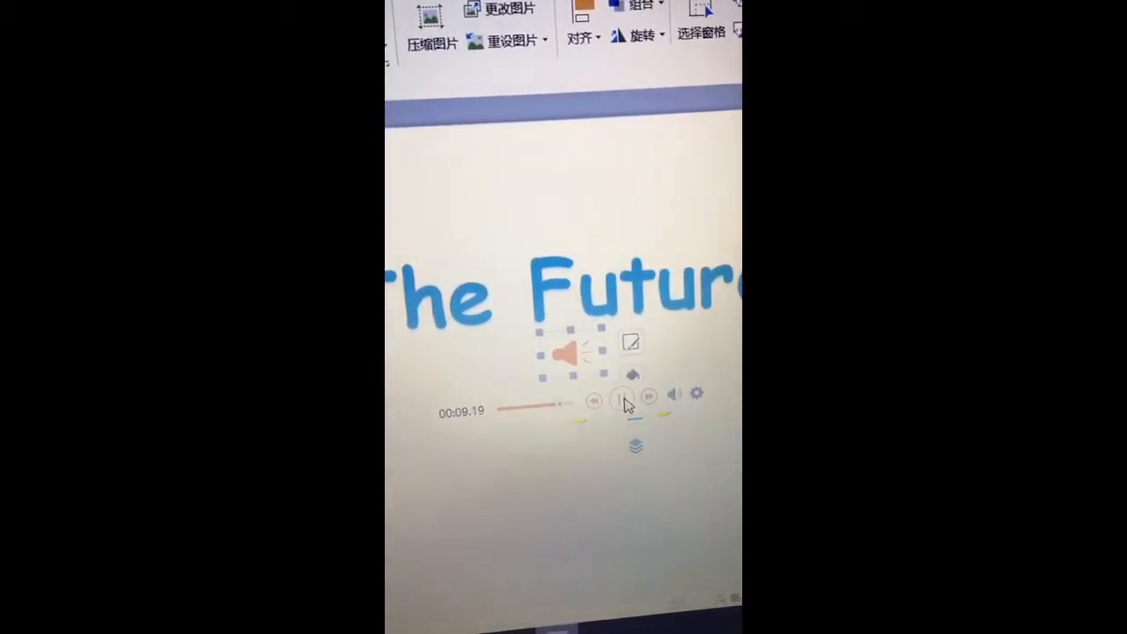
Step: Play the narration clip embedded on 'The Future' title slide
click(607, 395)
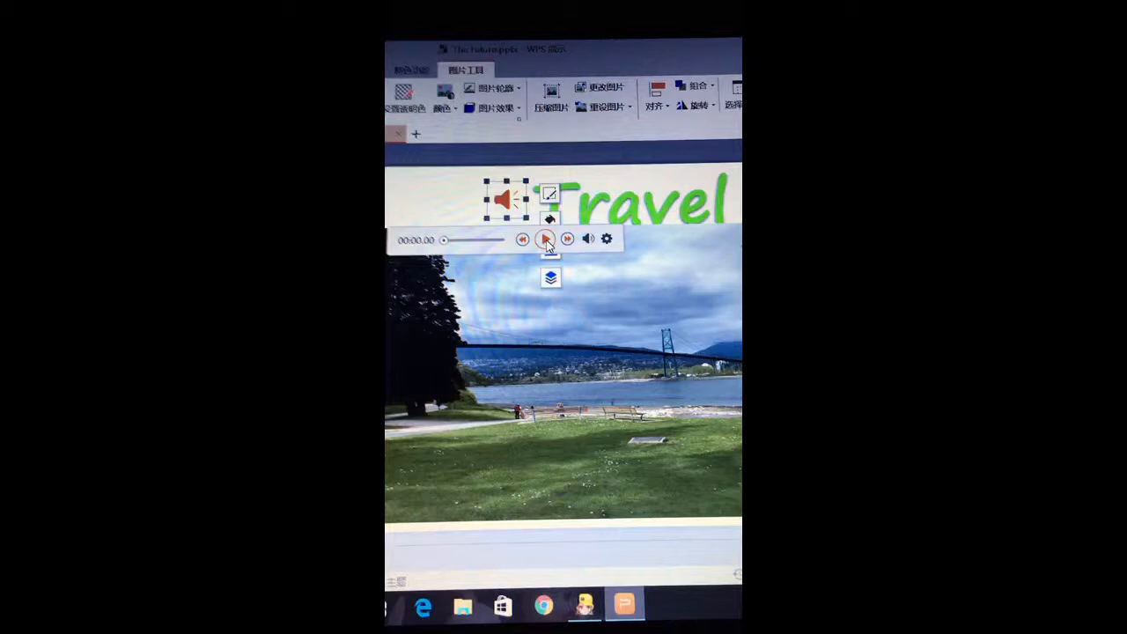
Step: Play the Travel slide's narration clip and let it run
click(544, 240)
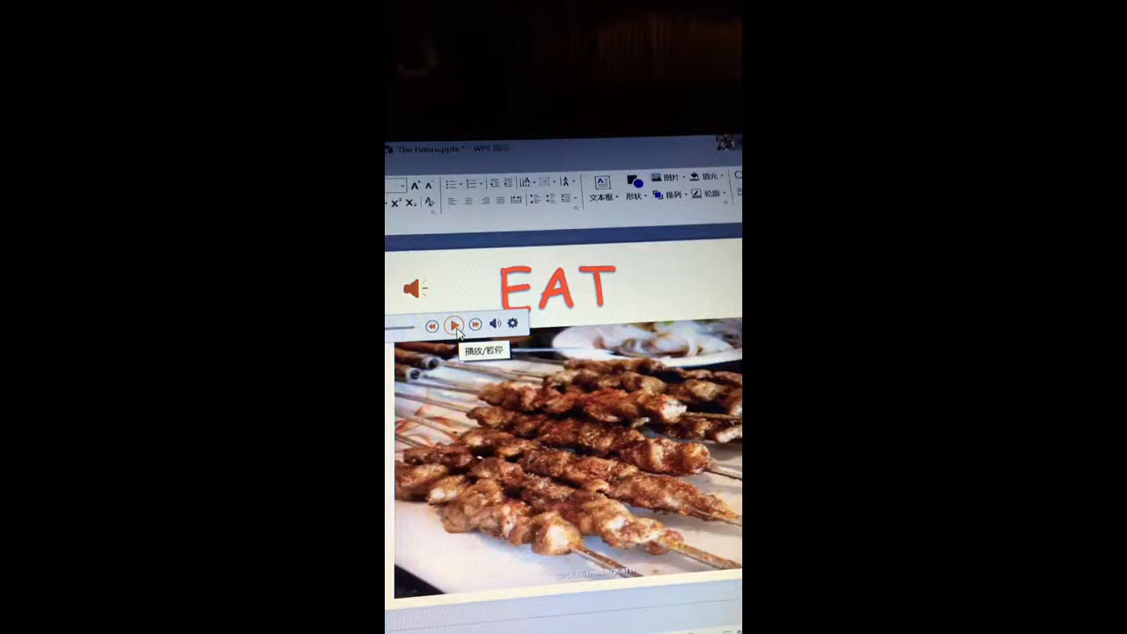
Step: Play then pause the EAT slide's narration, and start the Fitness slide's clip
click(456, 324)
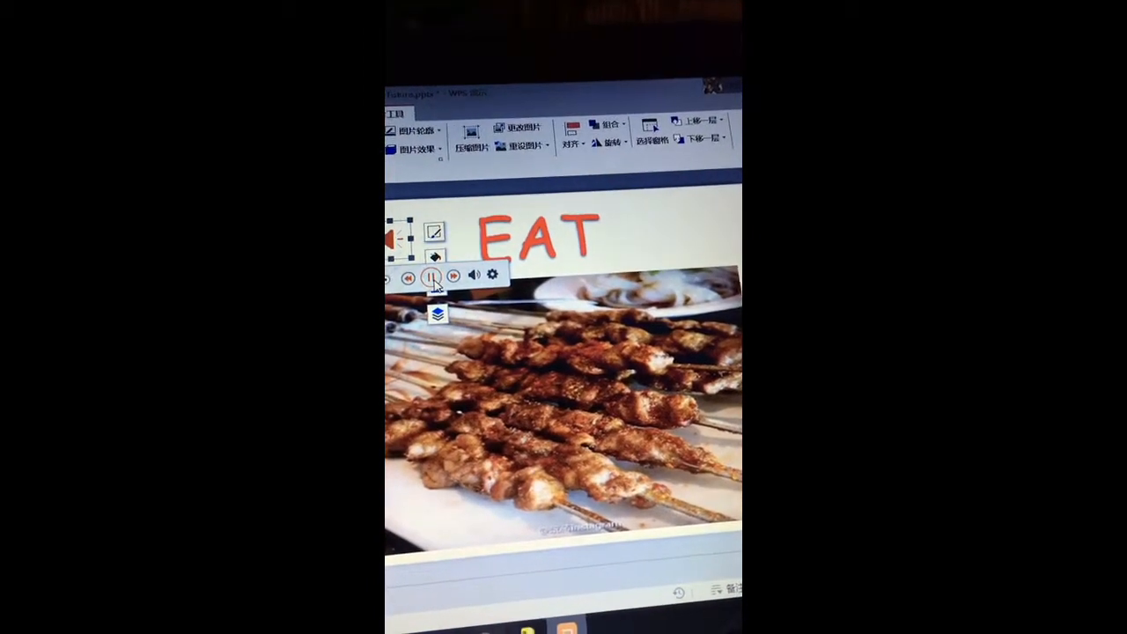
click(433, 275)
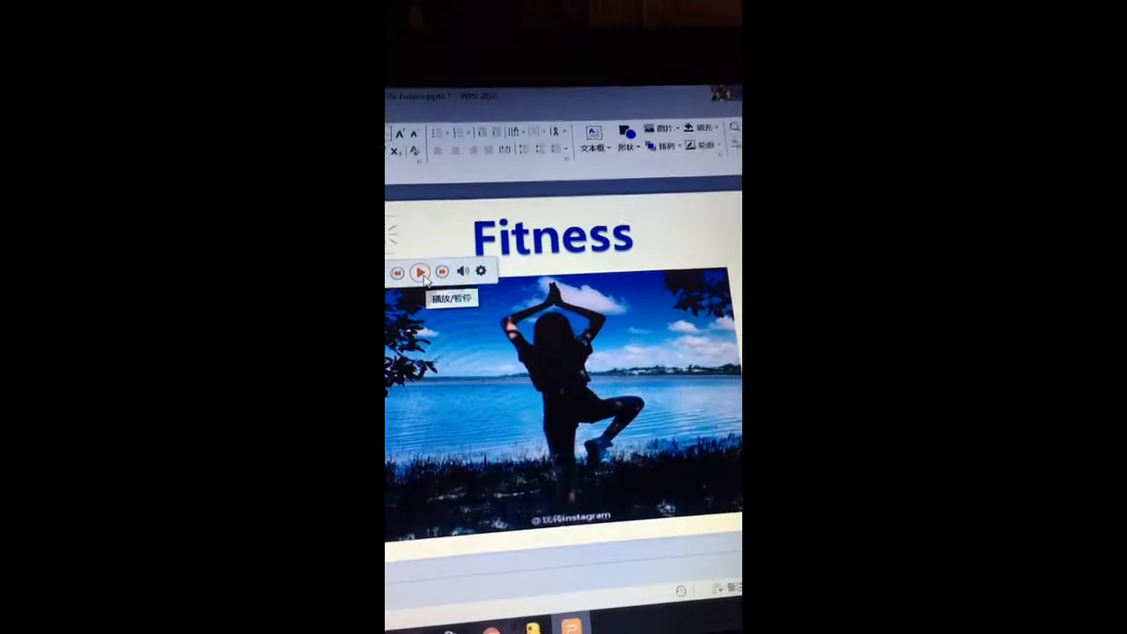
click(419, 272)
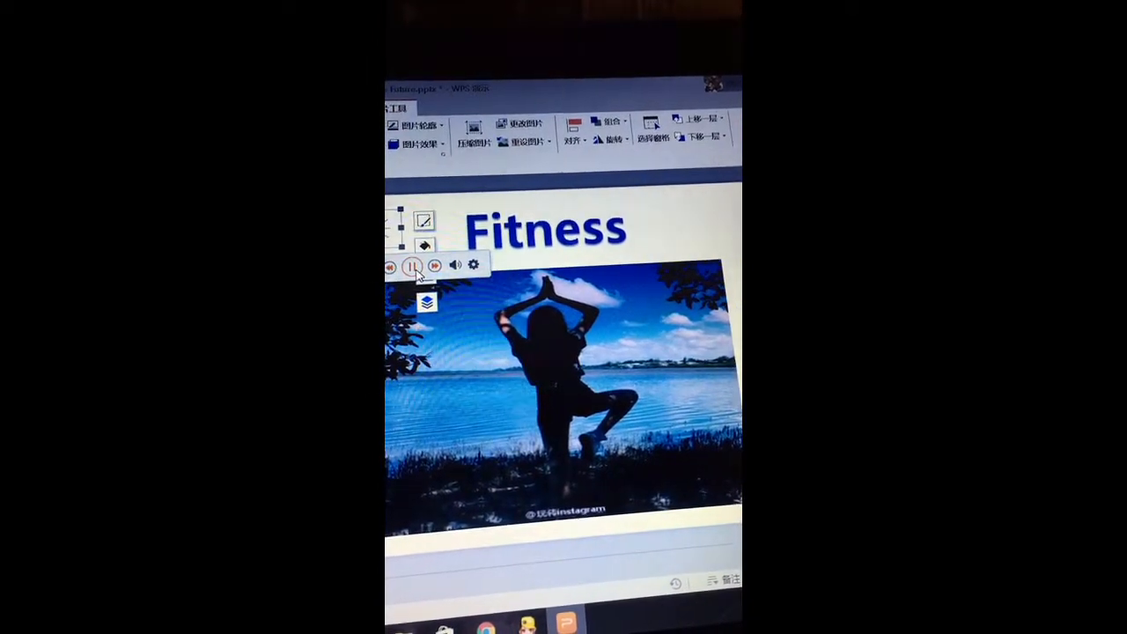